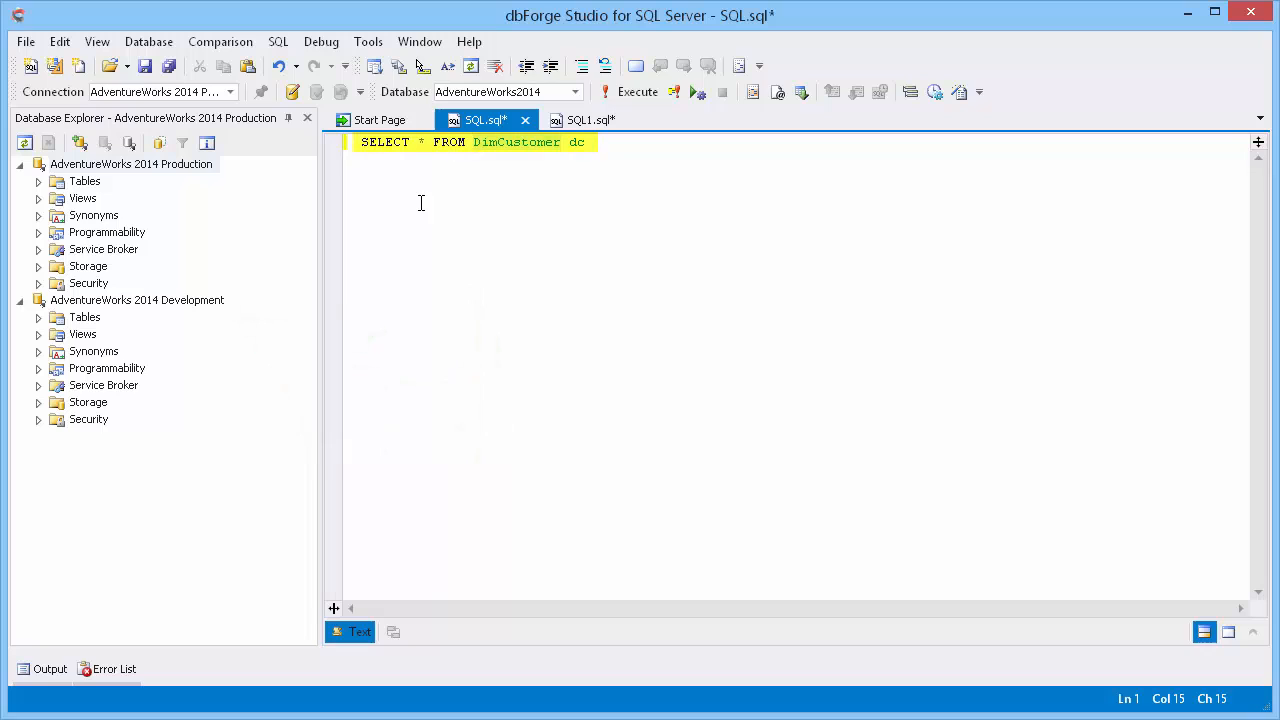
Step: Review the existing DELETE and SELECT query documents before categorizing connections
{"action": "left_click", "coordinate": [584, 120]}
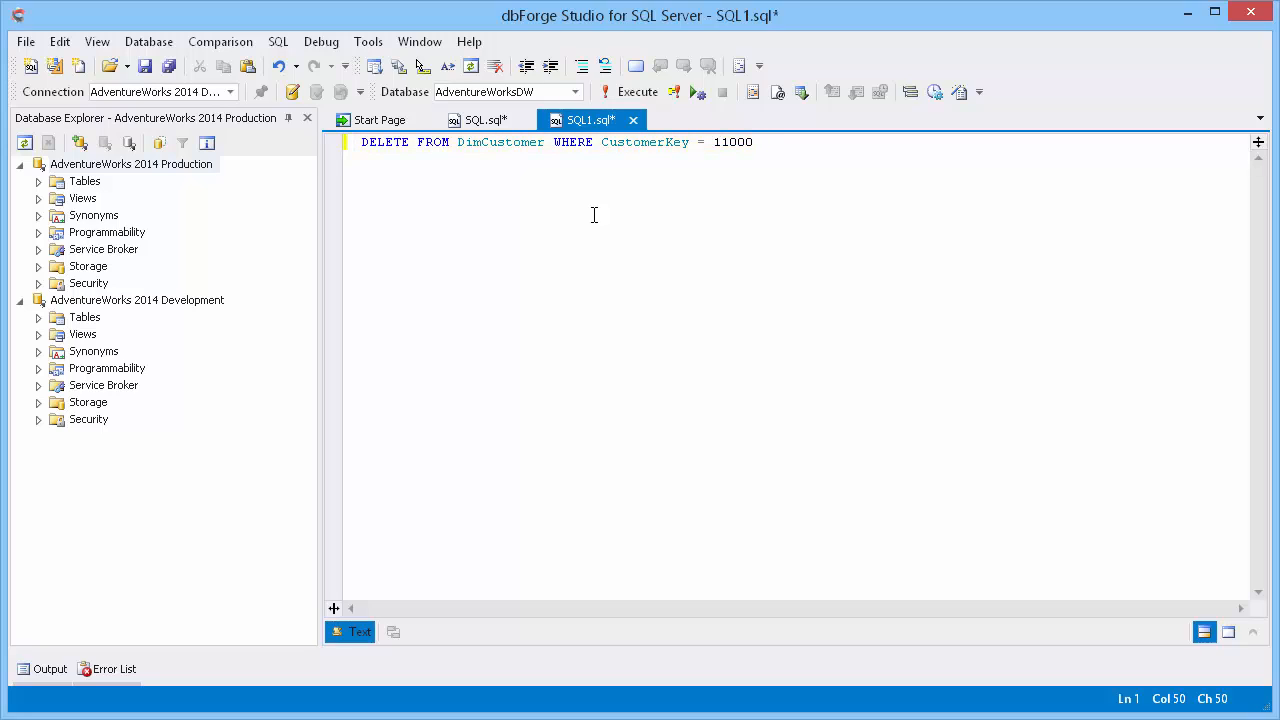
{"action": "left_click", "coordinate": [488, 120]}
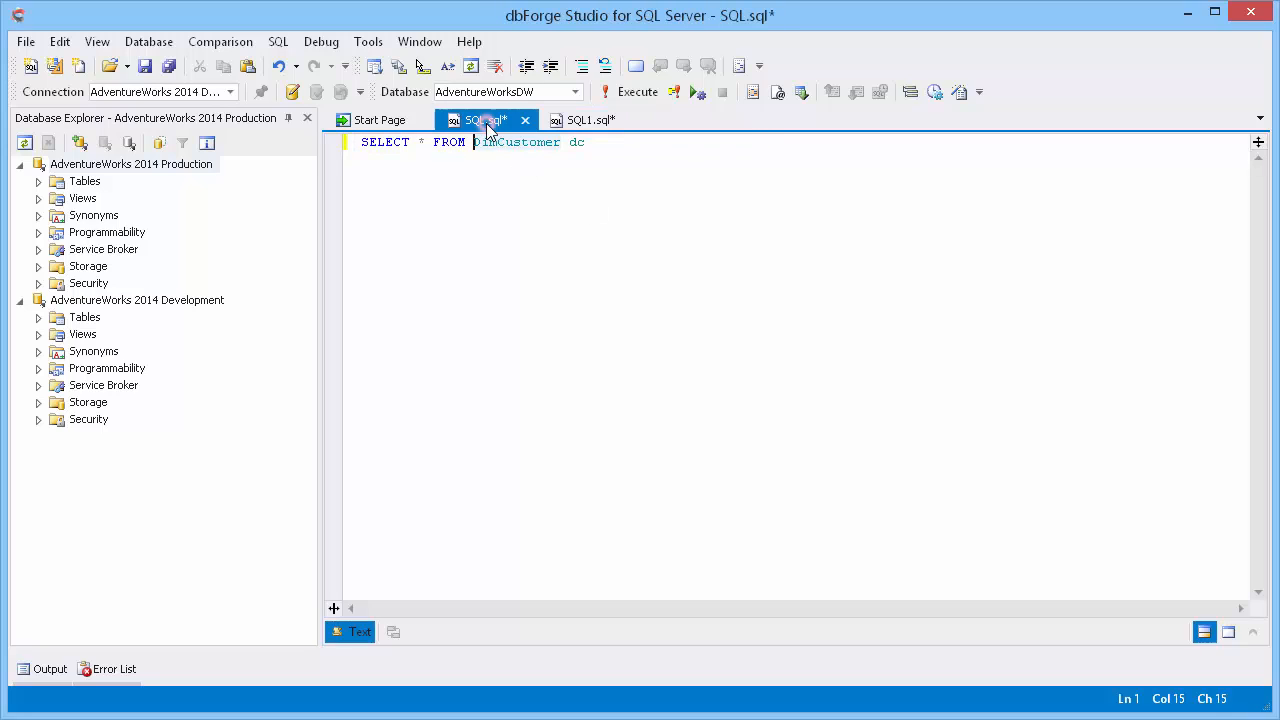
{"action": "left_click", "coordinate": [484, 120]}
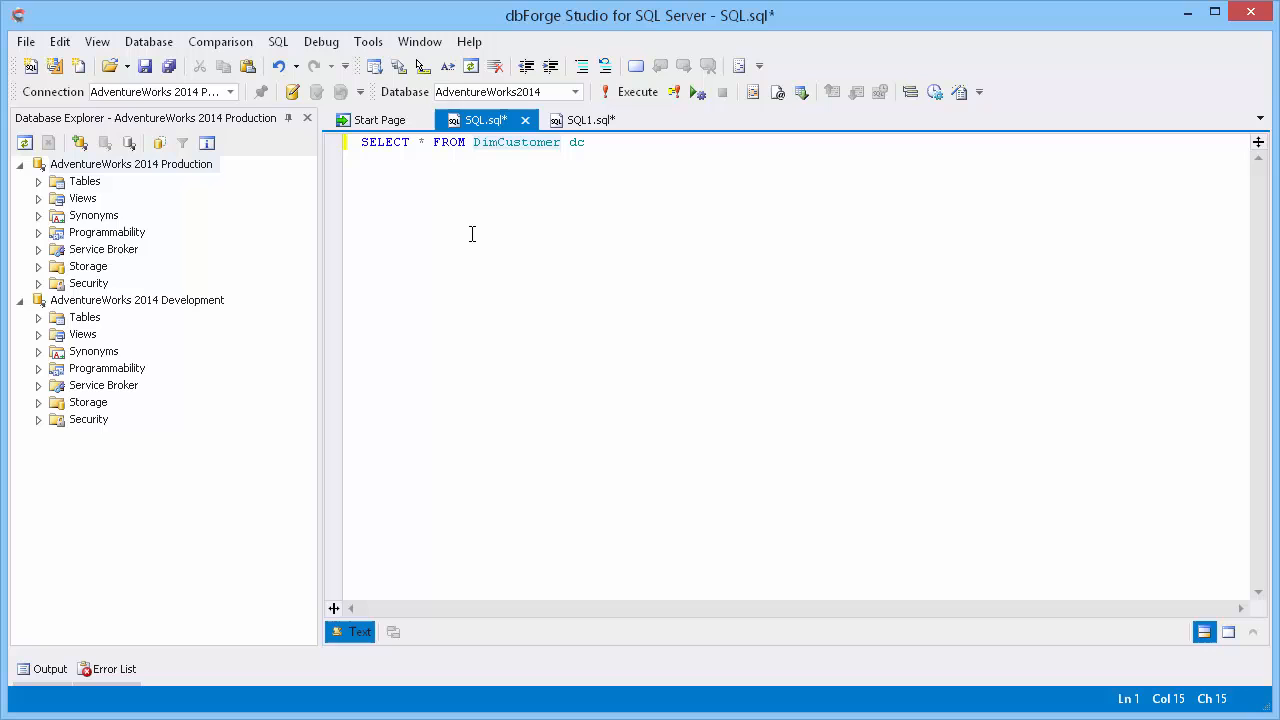
Step: Assign the AdventureWorks 2014 Production connection the red Production document category via Modify Connection
{"action": "right_click", "coordinate": [132, 164]}
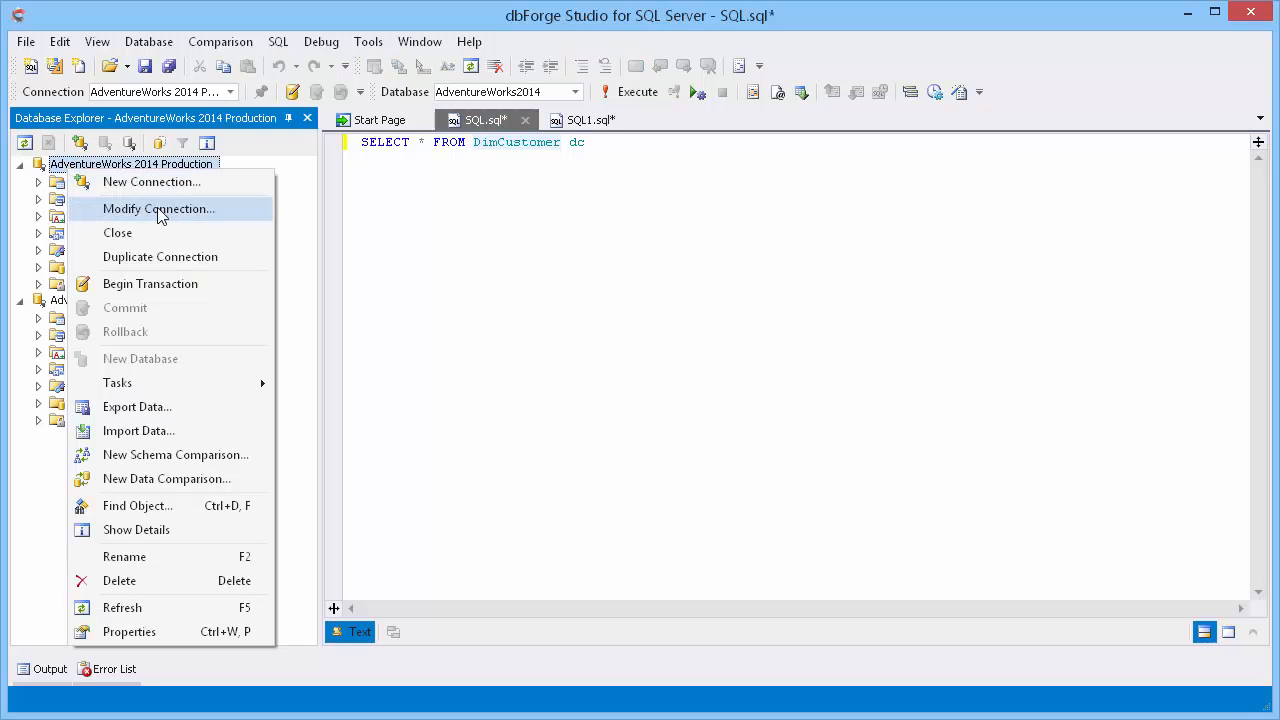
{"action": "left_click", "coordinate": [160, 208]}
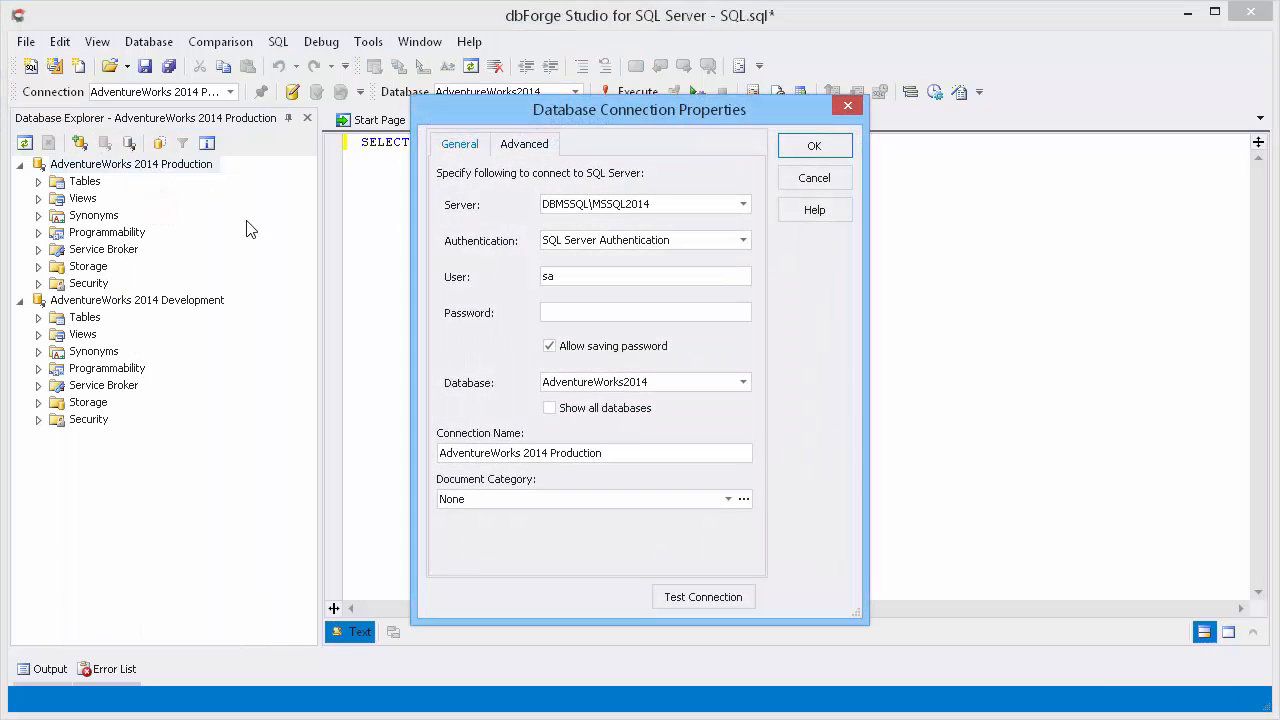
{"action": "left_click", "coordinate": [728, 500]}
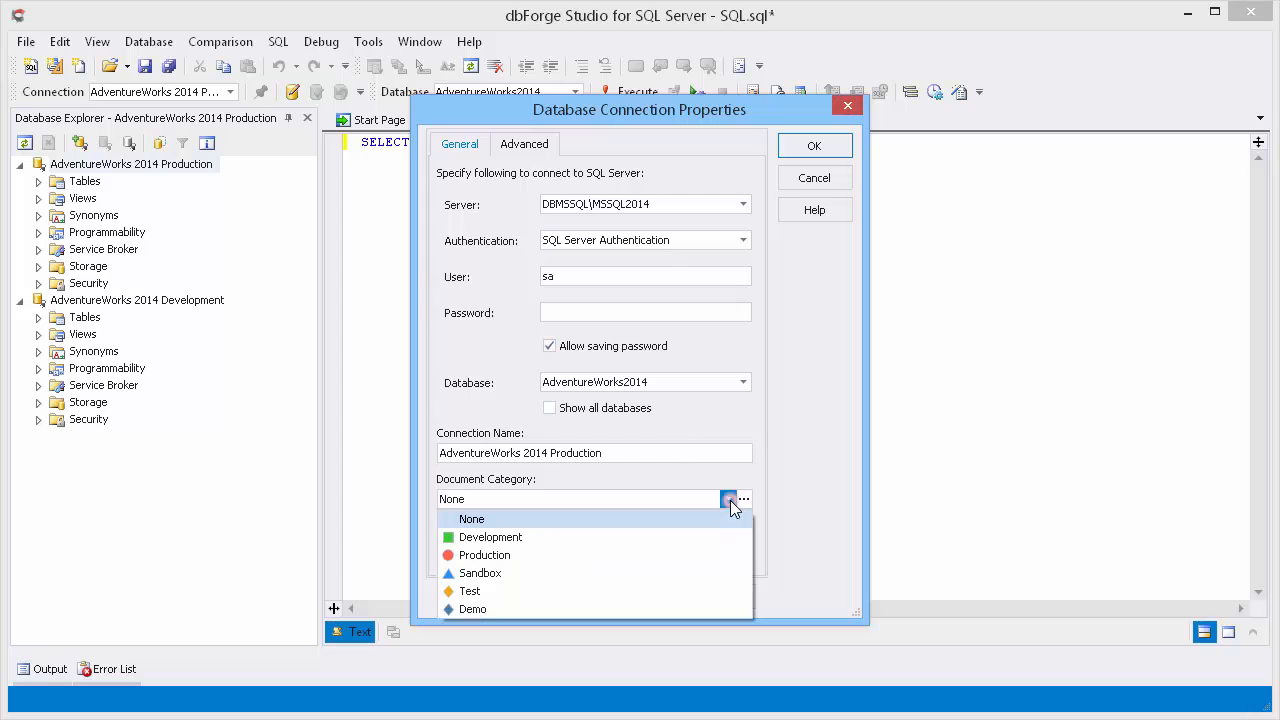
{"action": "left_click", "coordinate": [484, 556]}
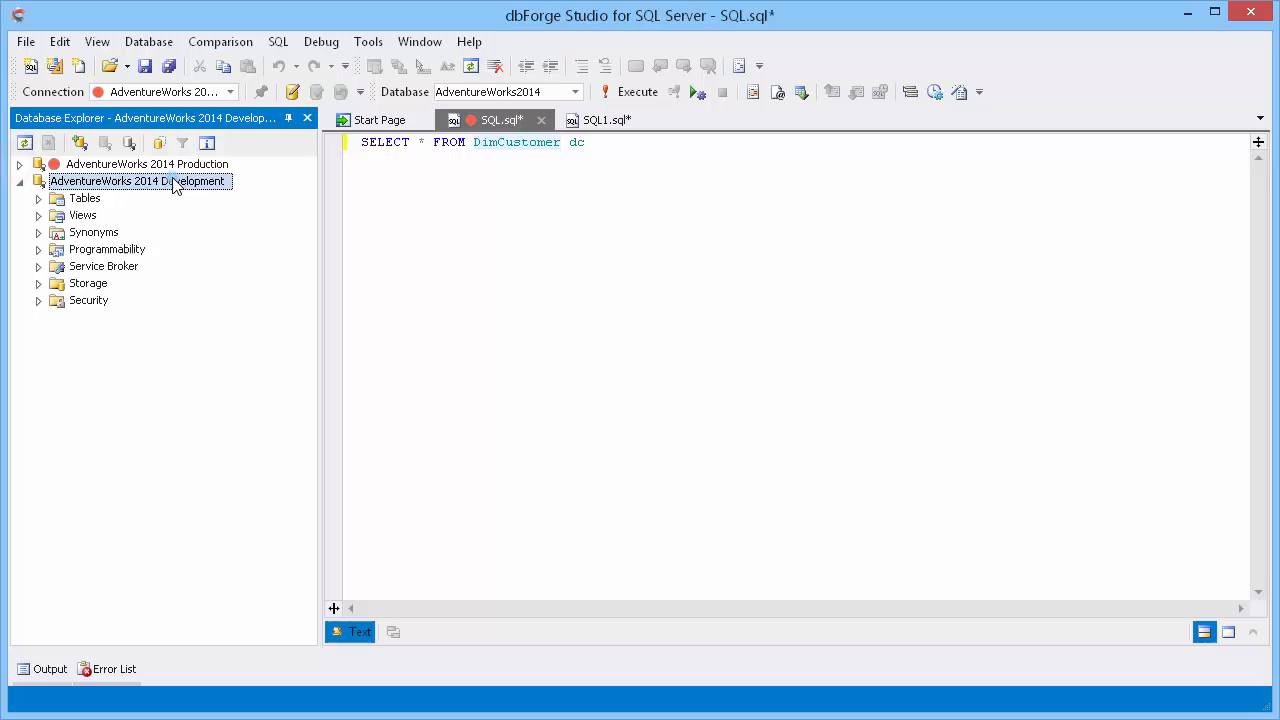
Step: Assign the AdventureWorks 2014 Development connection the green Development document category and confirm
{"action": "double_click", "coordinate": [138, 180]}
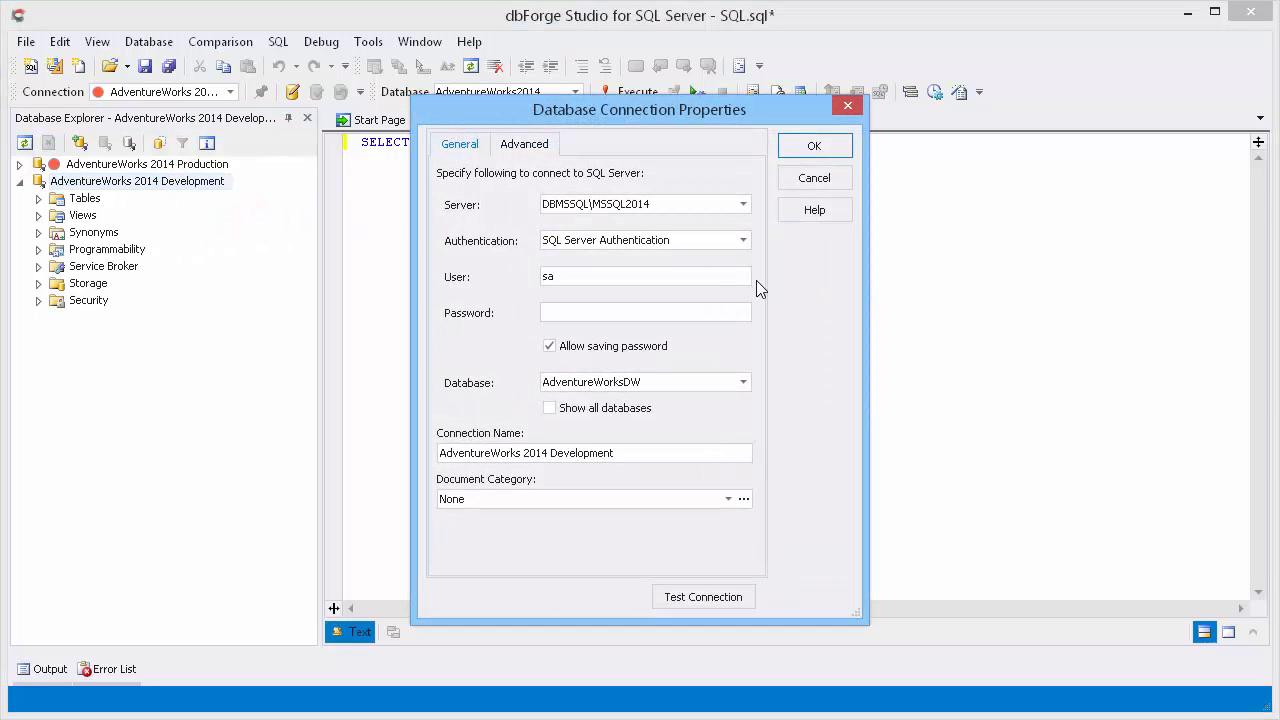
{"action": "left_click", "coordinate": [728, 500]}
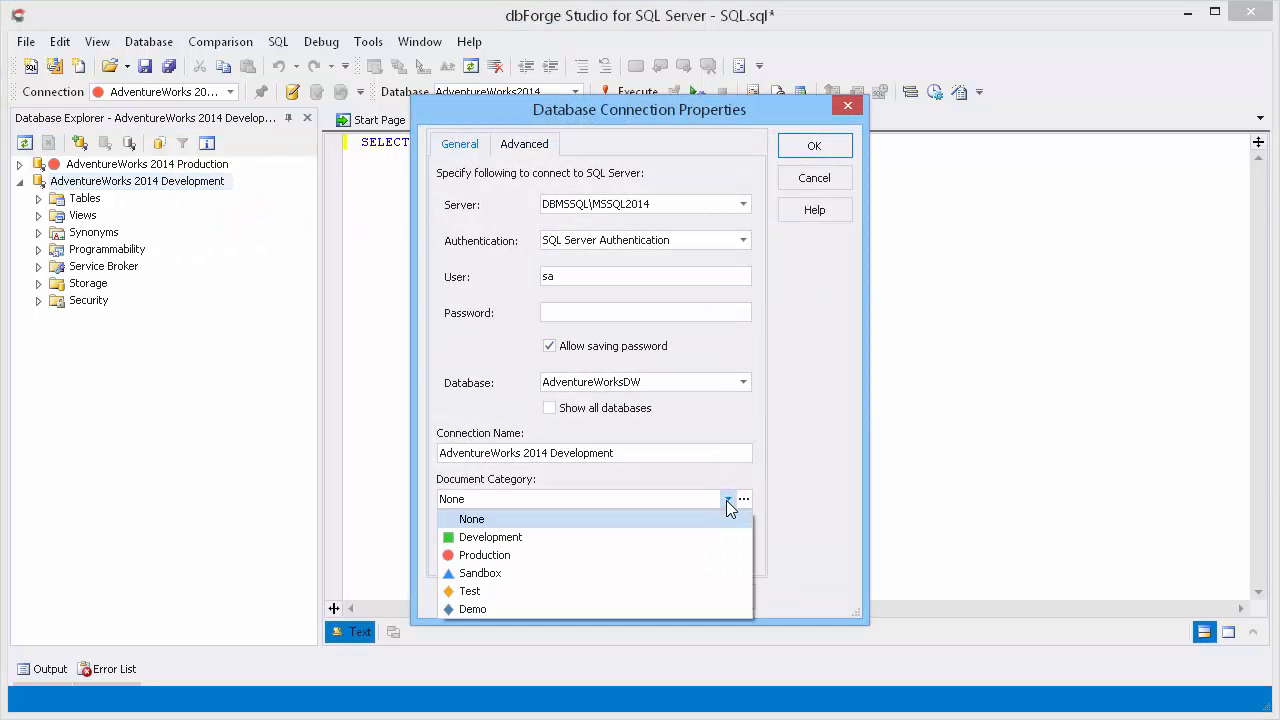
{"action": "left_click", "coordinate": [490, 536]}
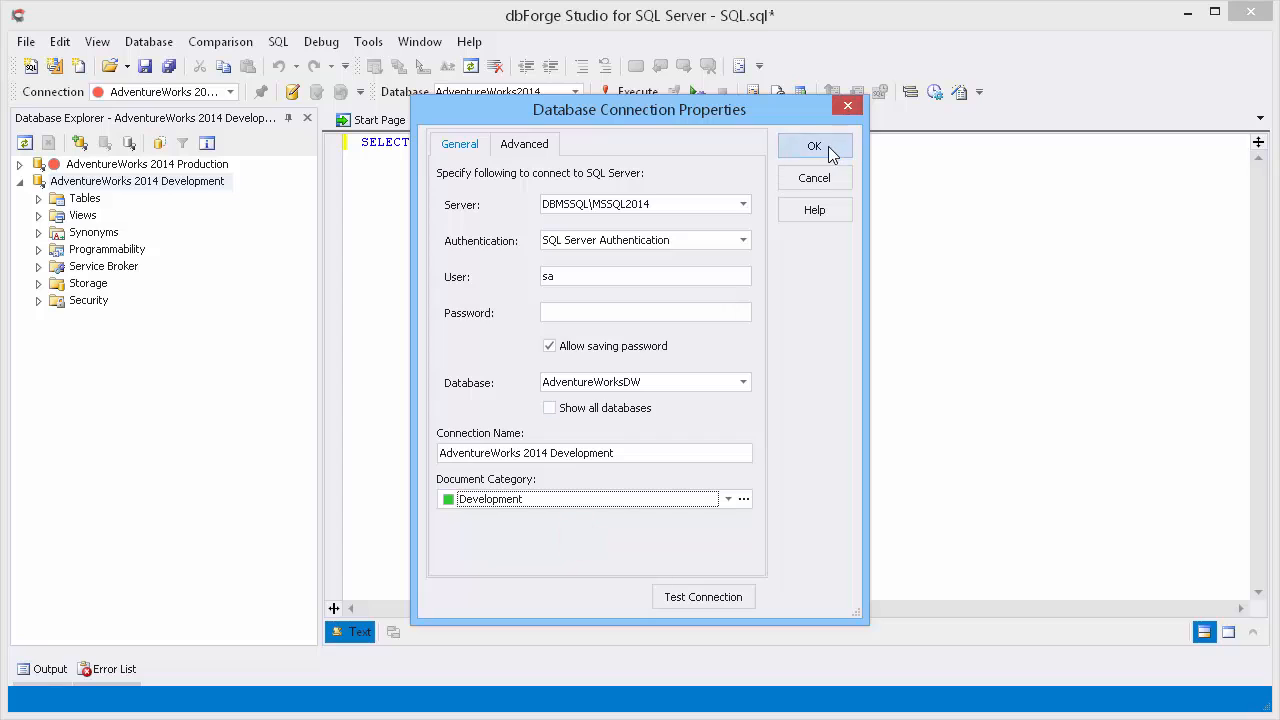
{"action": "left_click", "coordinate": [814, 146]}
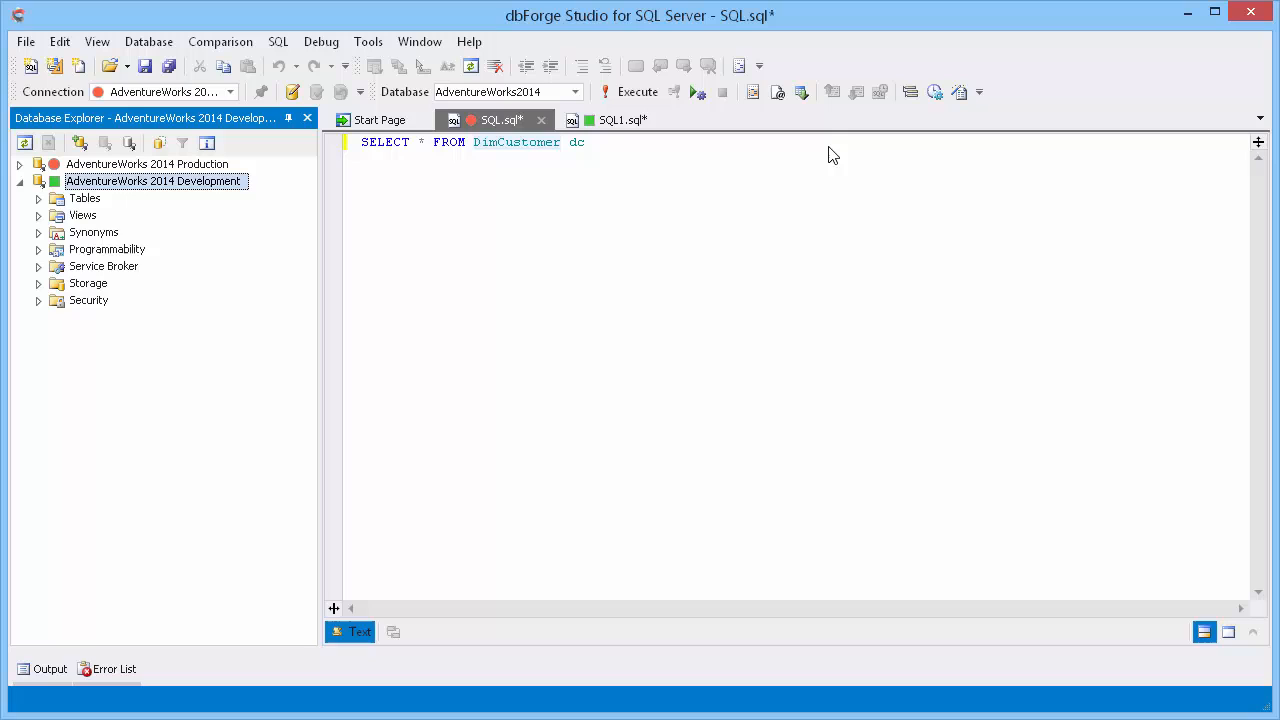
Step: Create a new SQL document with SELECT * FROM DimCustomer dc and point it at the Development connection
{"action": "left_click", "coordinate": [148, 164]}
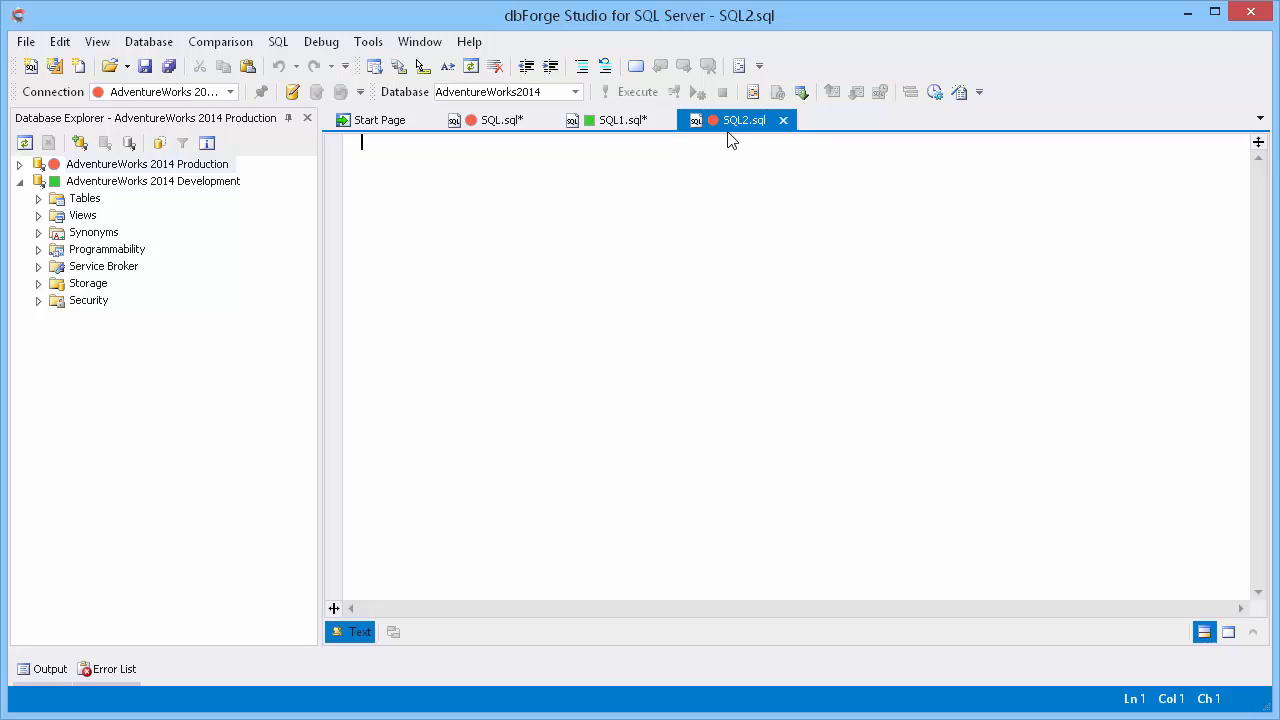
{"action": "mouse_move", "coordinate": [636, 228]}
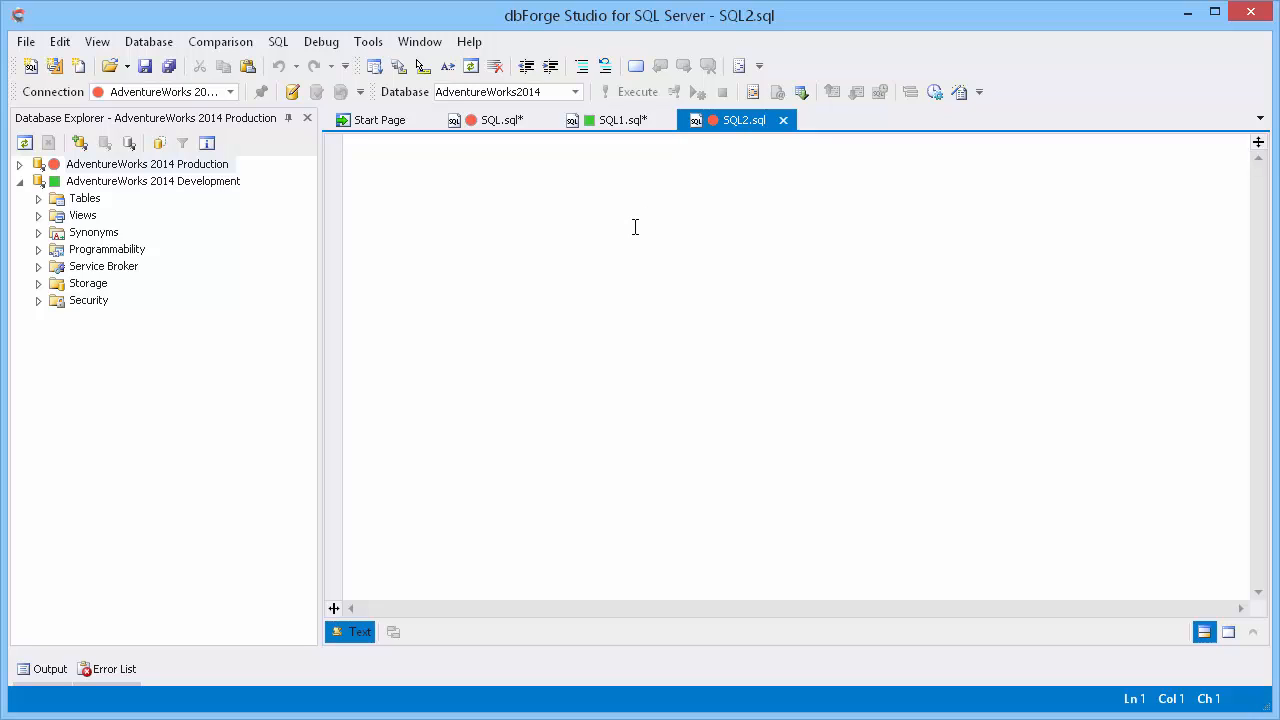
{"action": "type", "text": "SELECT * FROM DimCustomer dc"}
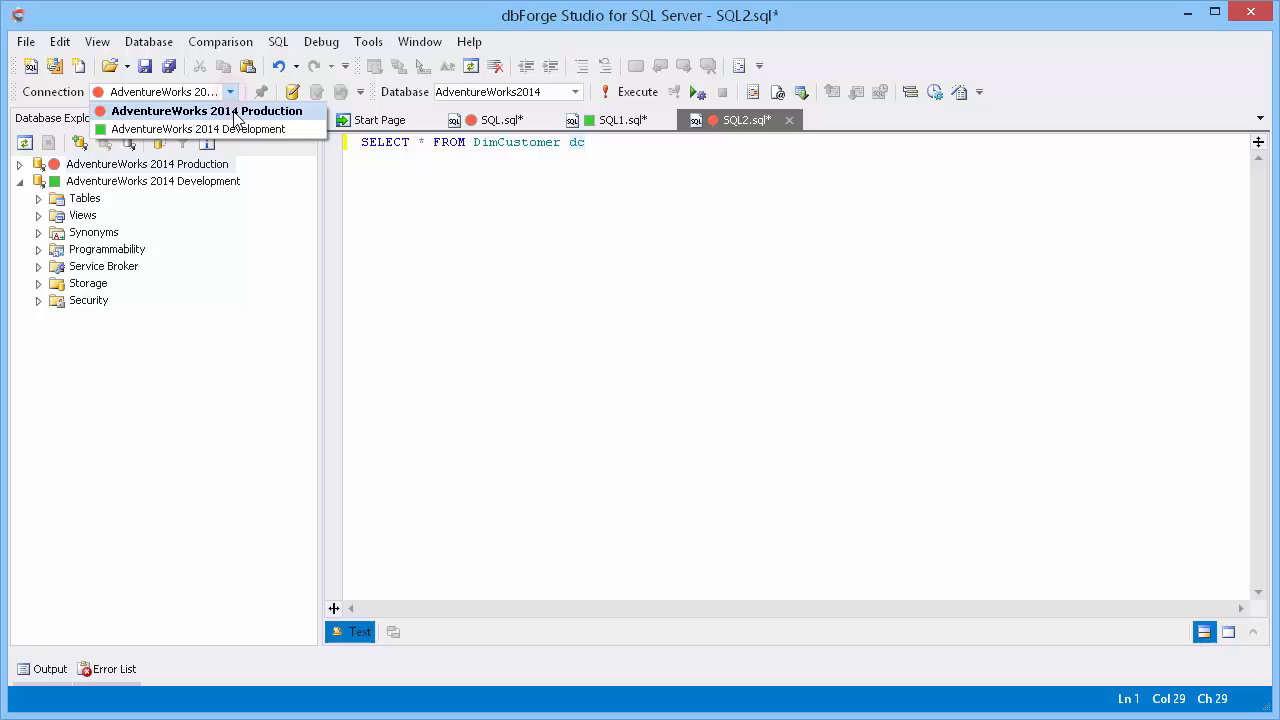
{"action": "left_click", "coordinate": [208, 110]}
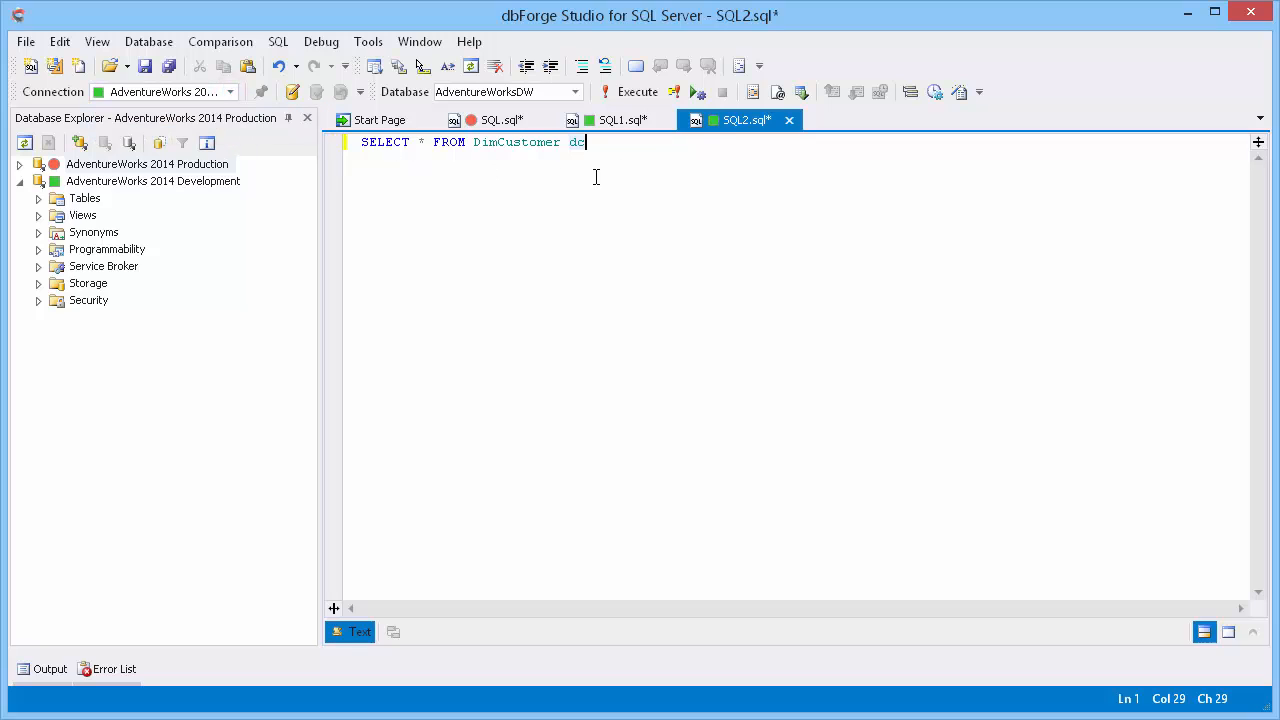
{"action": "mouse_move", "coordinate": [744, 120]}
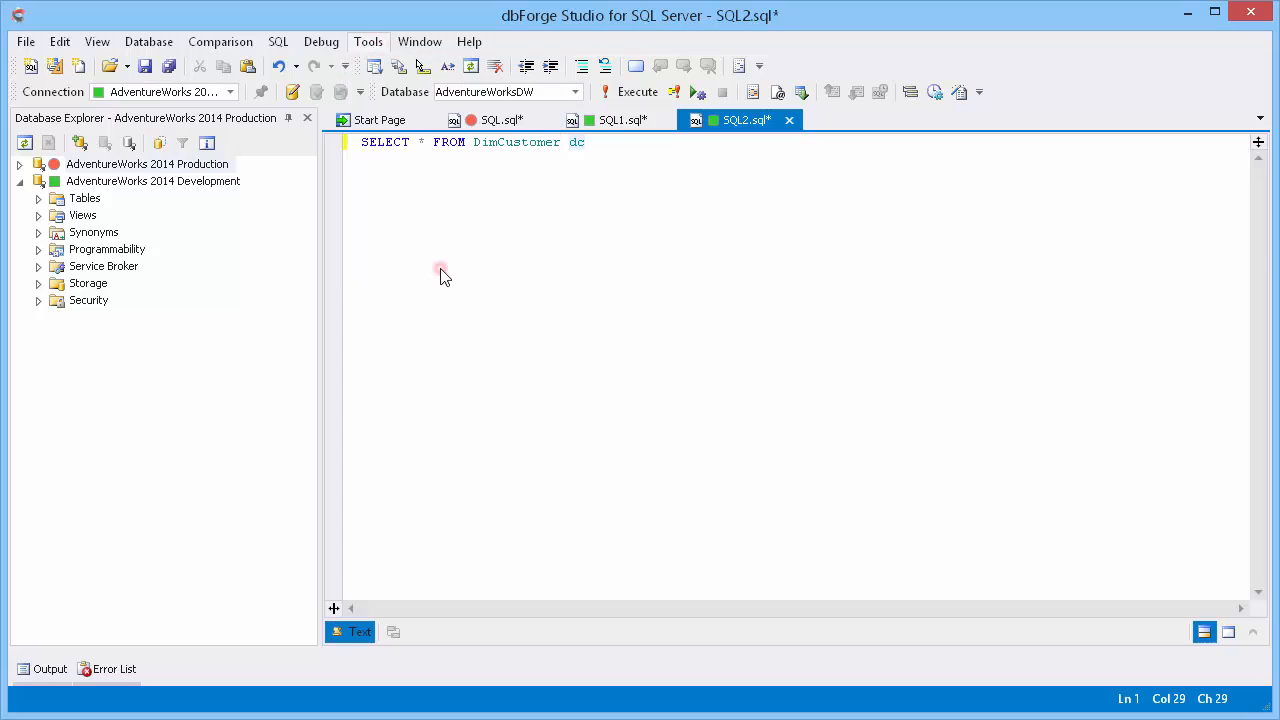
Step: Add a SteelBlue document category named Demo under Environment > Documents > Categories in Options
{"action": "left_click", "coordinate": [368, 40]}
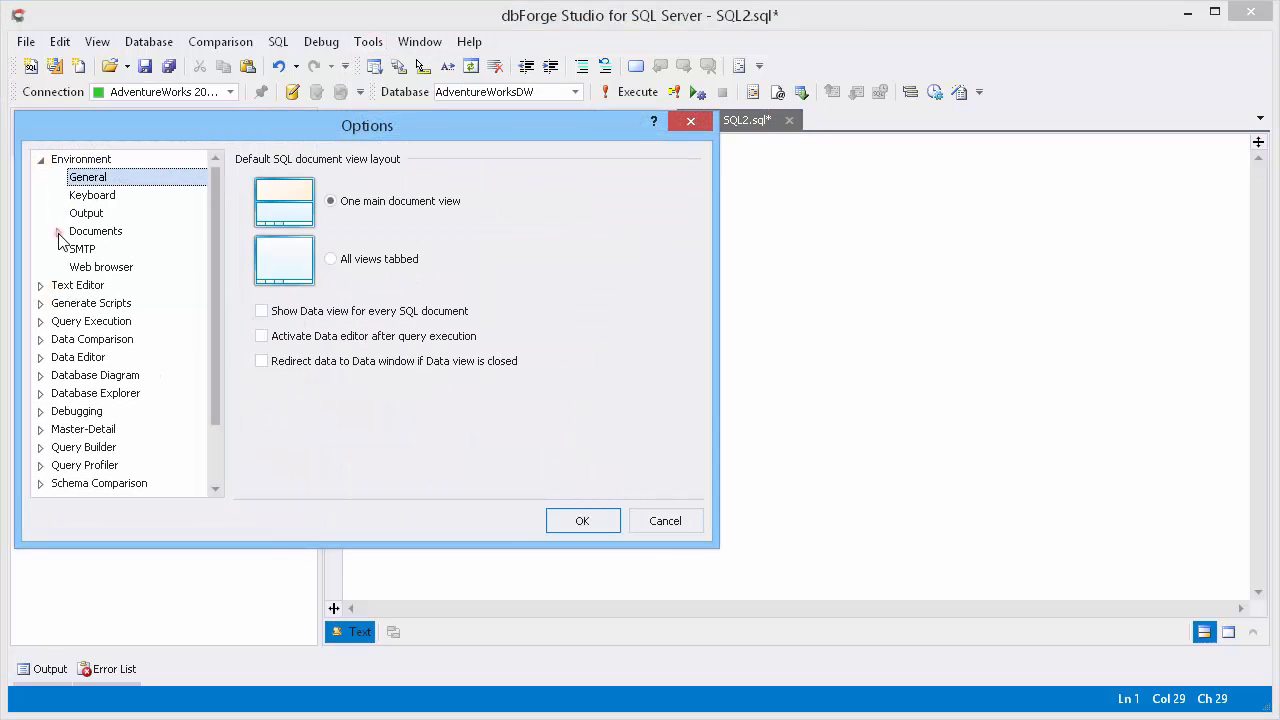
{"action": "left_click", "coordinate": [112, 284]}
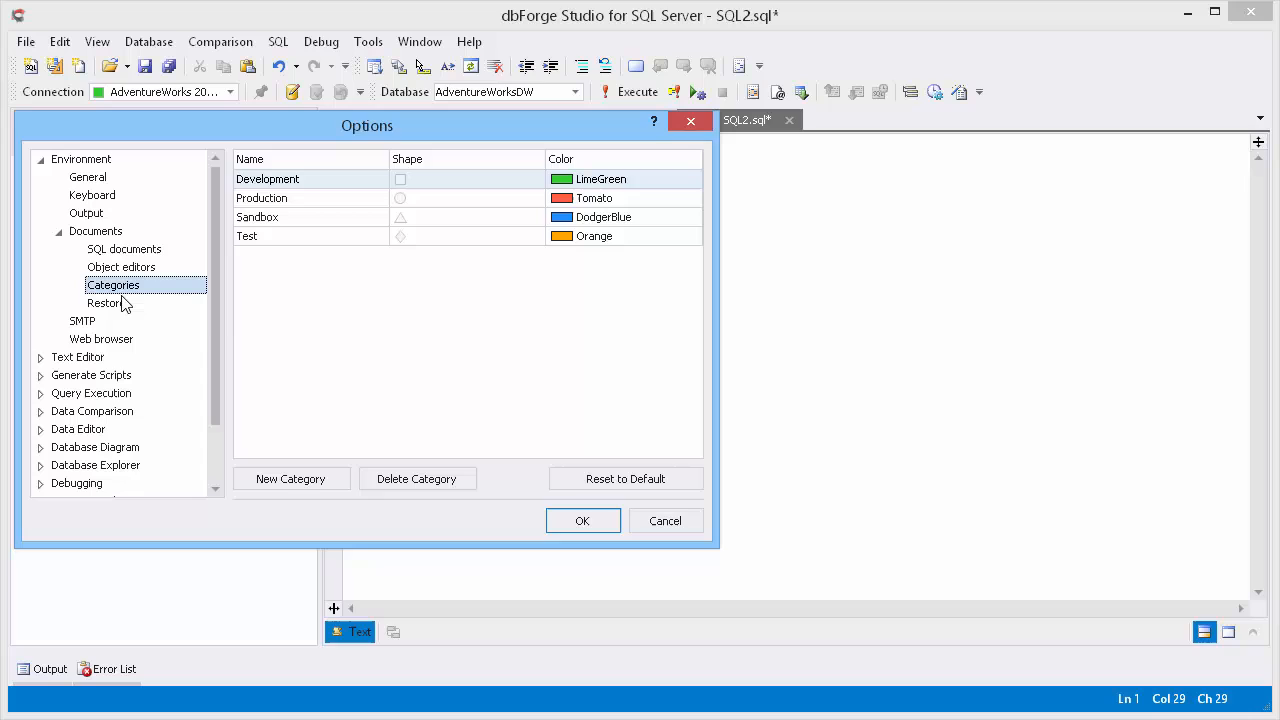
{"action": "left_click", "coordinate": [292, 478]}
{"action": "type", "text": "Demo"}
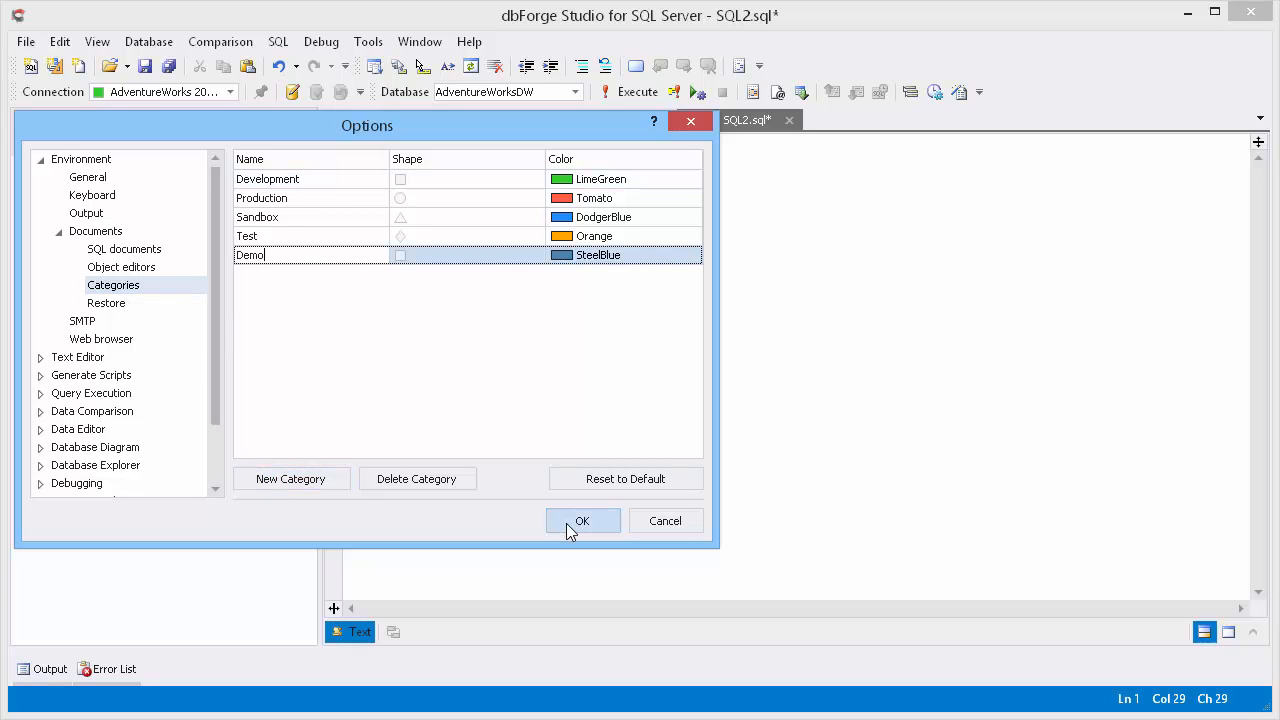
{"action": "left_click", "coordinate": [582, 520]}
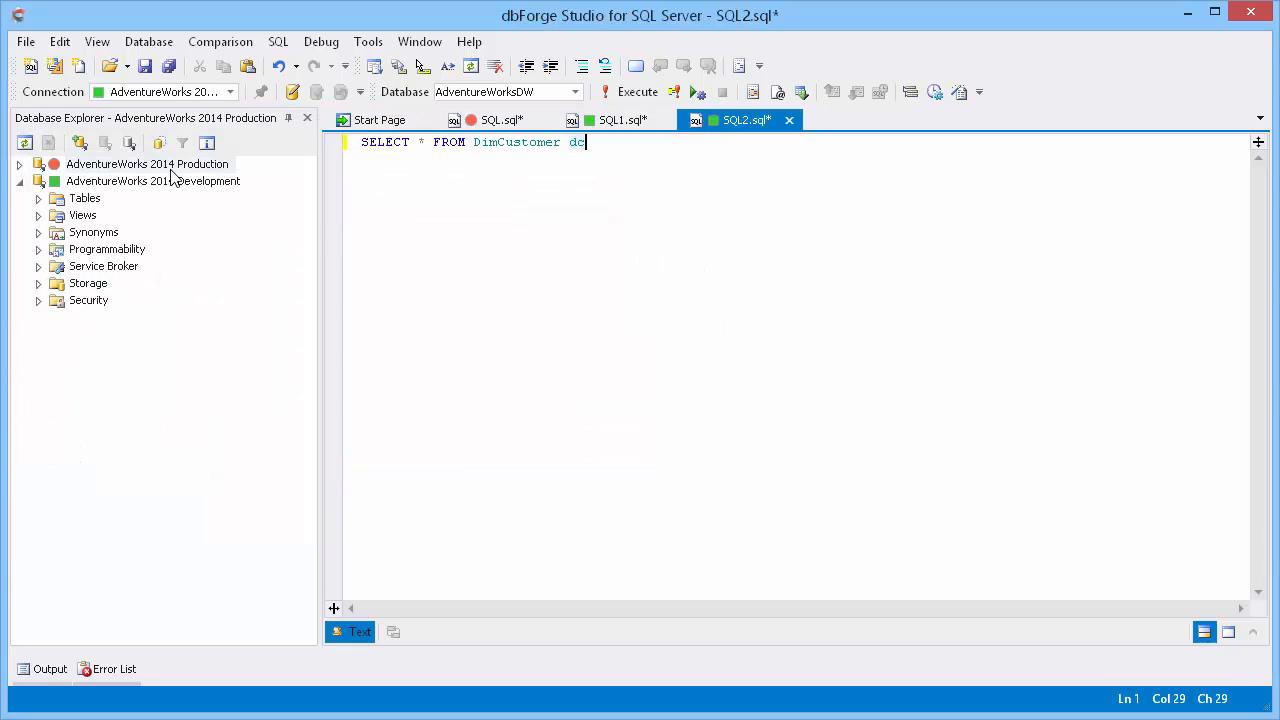
Step: Reassign the AdventureWorks 2014 Production connection to the new Demo document category and confirm
{"action": "right_click", "coordinate": [148, 164]}
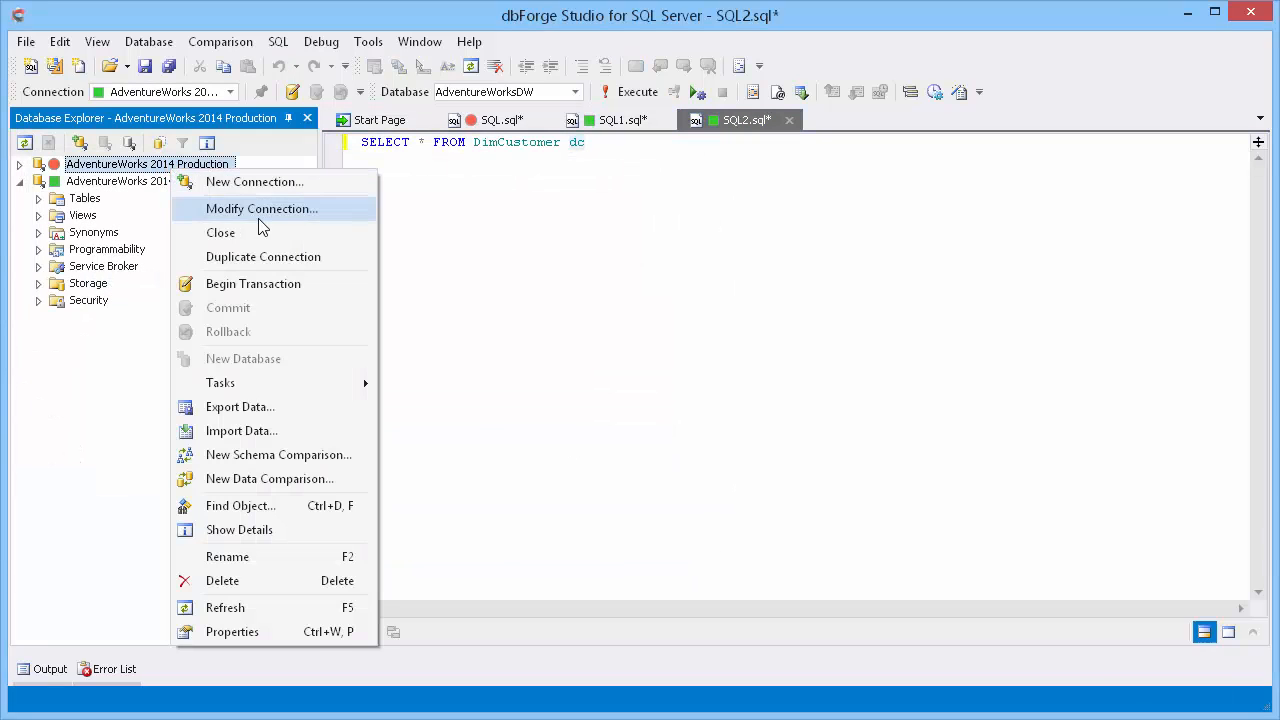
{"action": "left_click", "coordinate": [260, 208]}
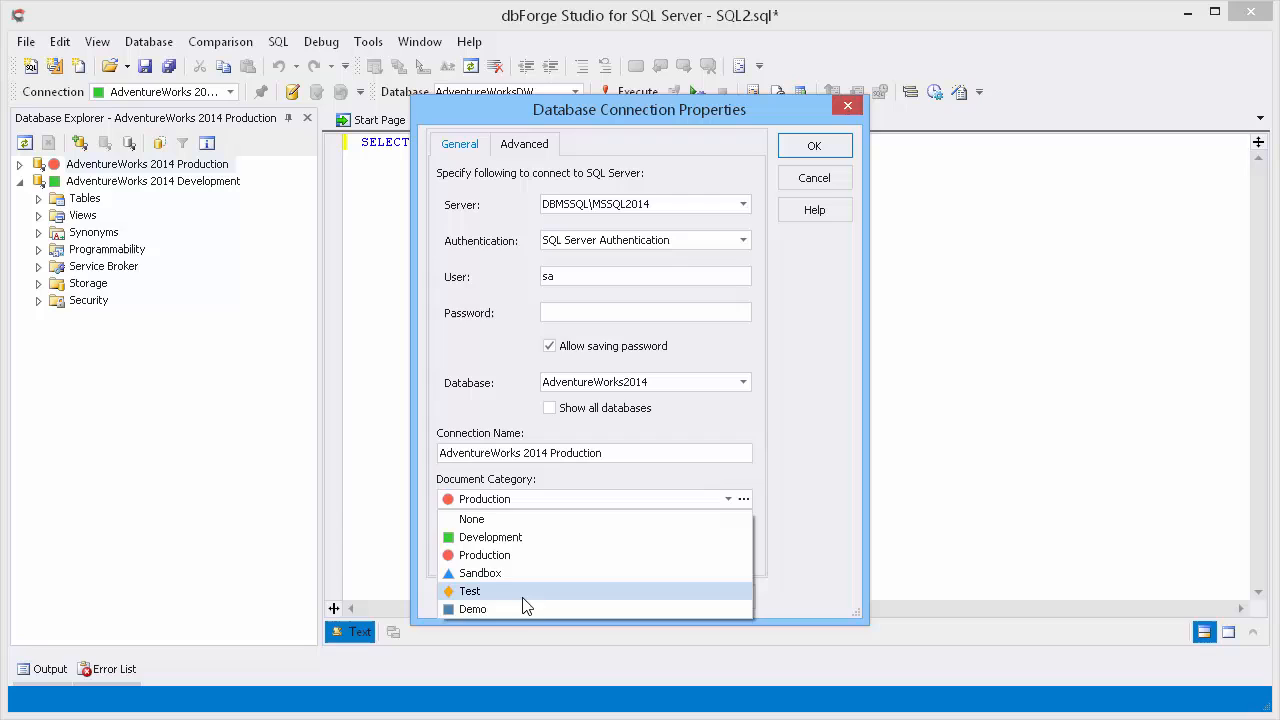
{"action": "left_click", "coordinate": [472, 608]}
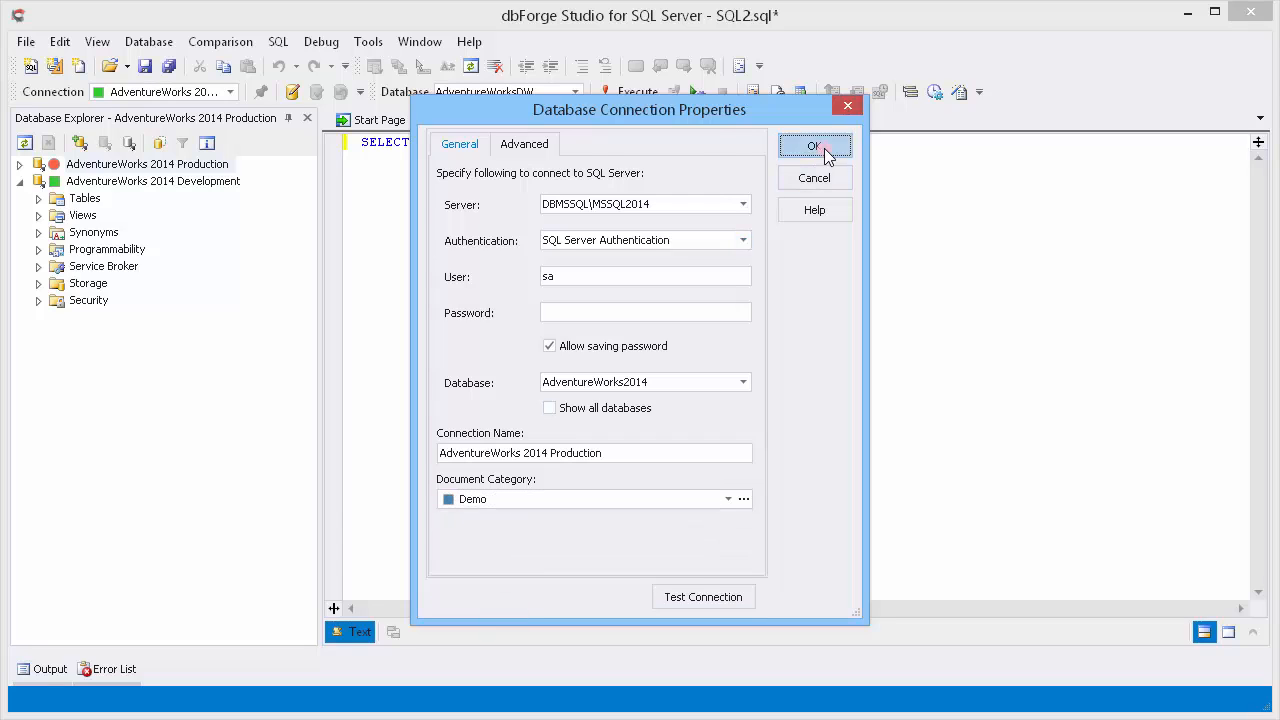
{"action": "left_click", "coordinate": [814, 146]}
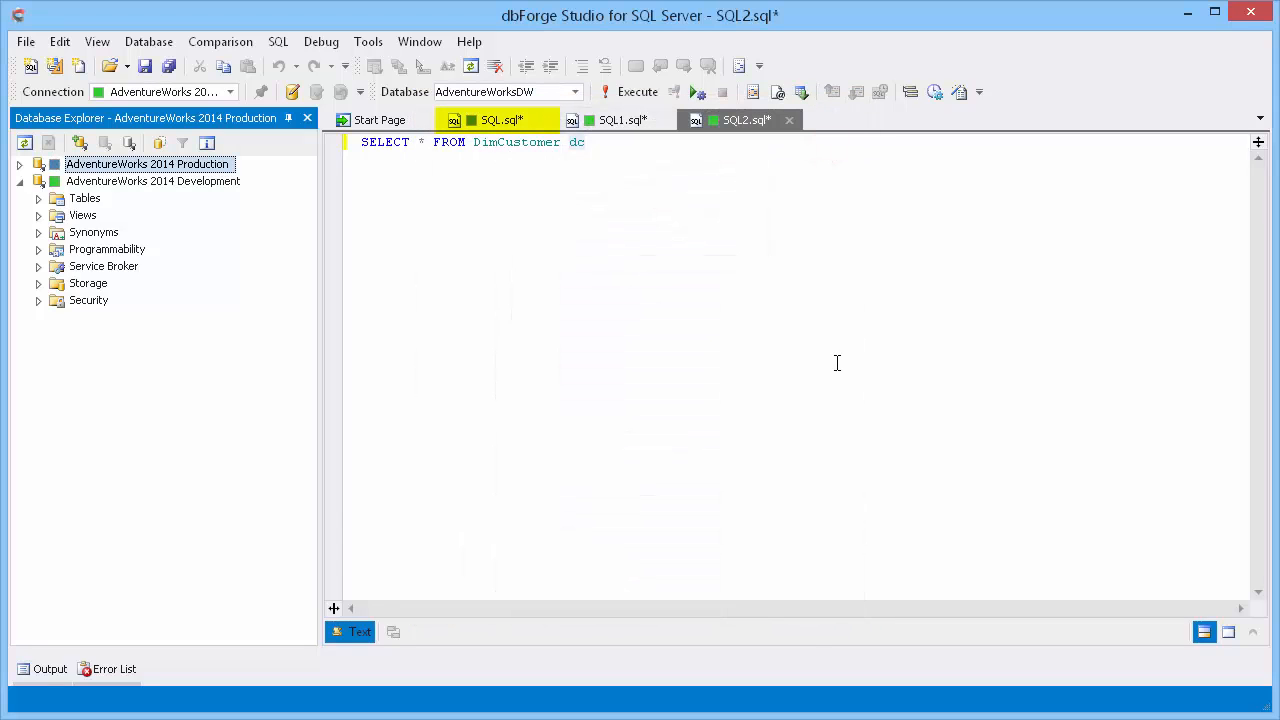